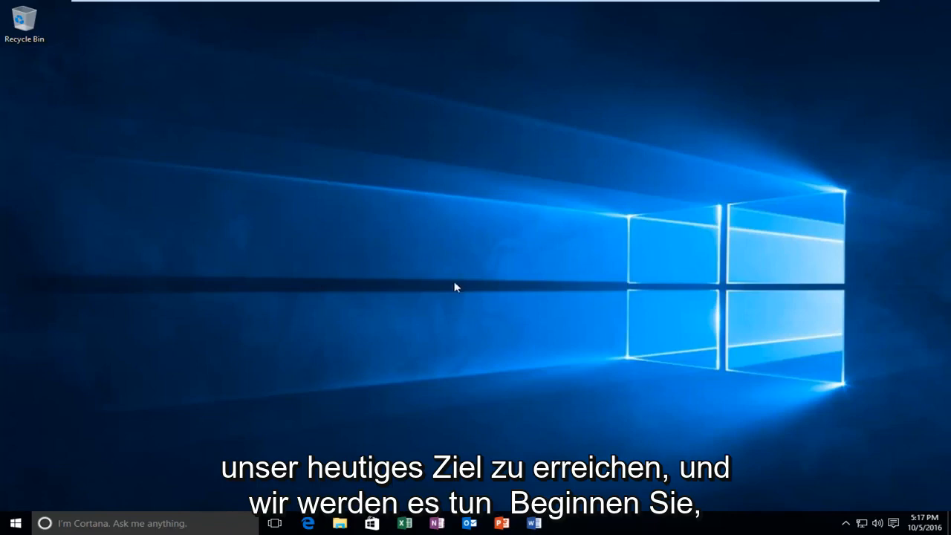
- Search the Start menu for 'control panel' to launch Control Panel
{"action": "left_click", "coordinate": [15, 523]}
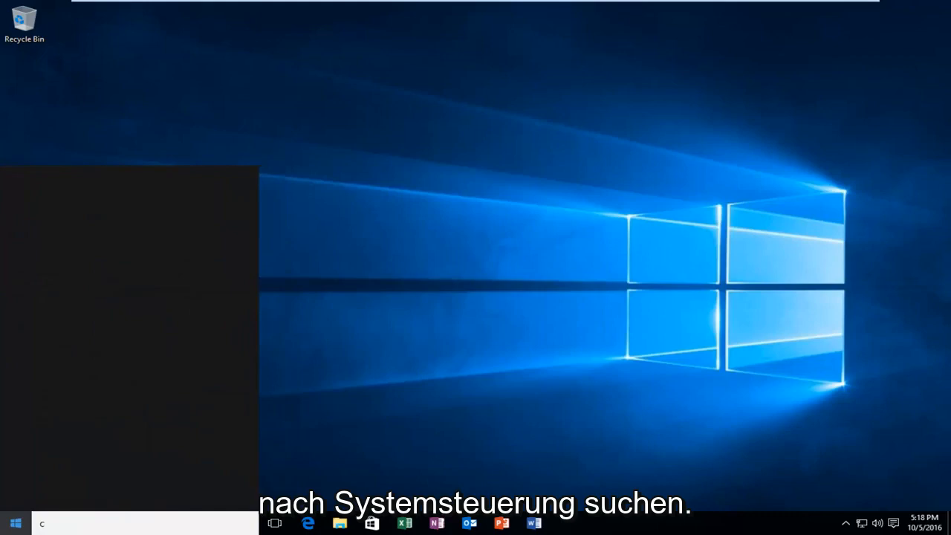
{"action": "type", "text": "control panel"}
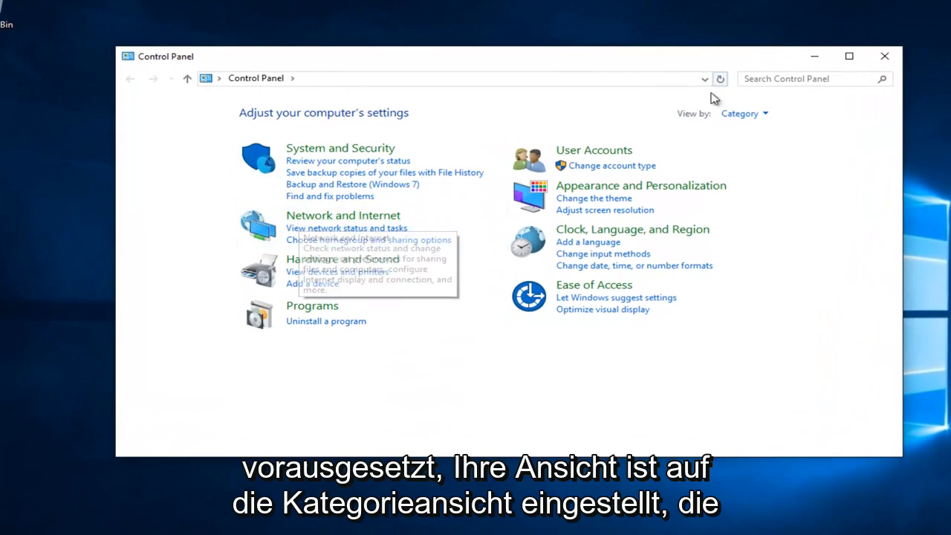
- Go through Network and Internet to the Network and Sharing Center
{"action": "left_click", "coordinate": [743, 113]}
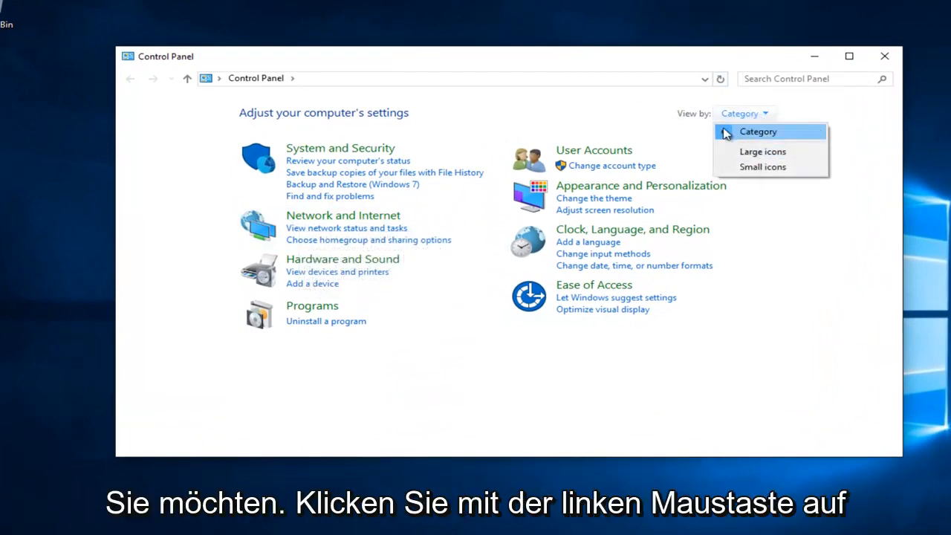
{"action": "left_click", "coordinate": [342, 215]}
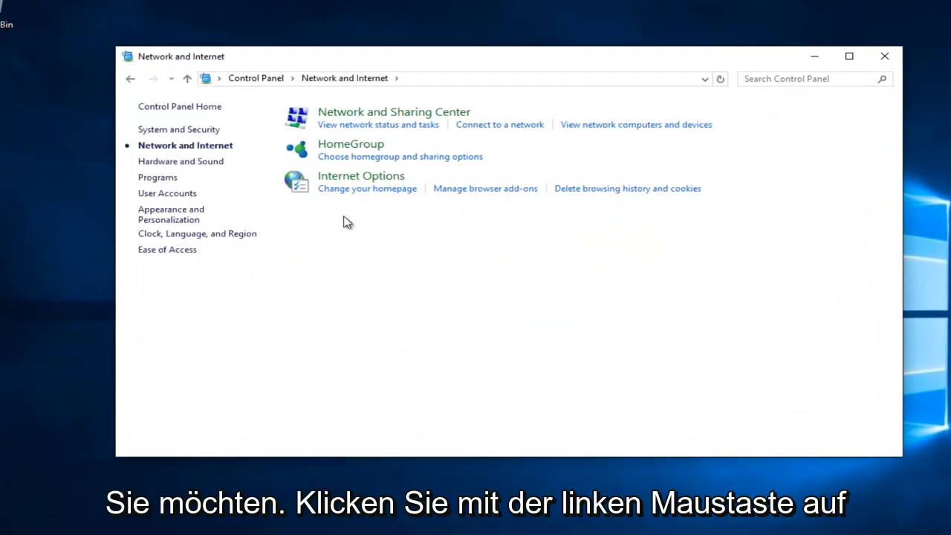
{"action": "mouse_move", "coordinate": [354, 199]}
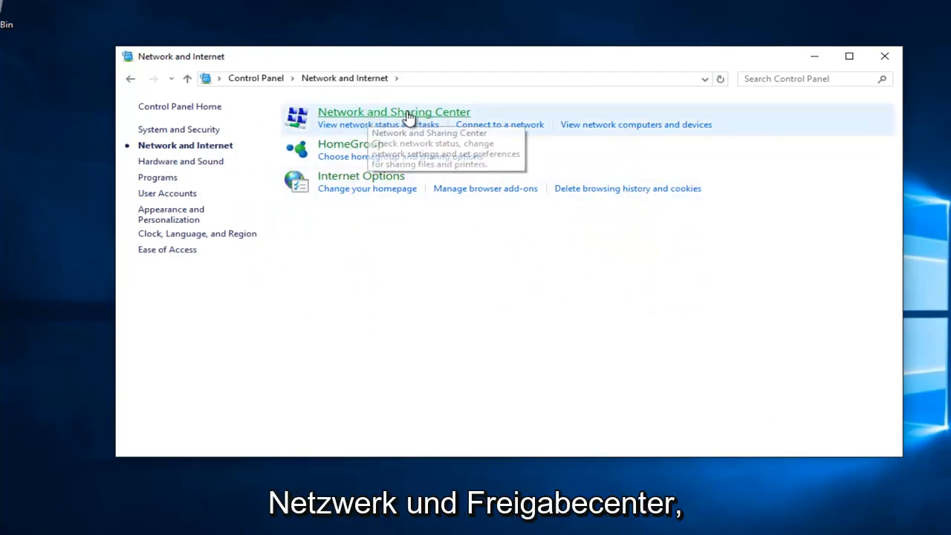
{"action": "left_click", "coordinate": [394, 111]}
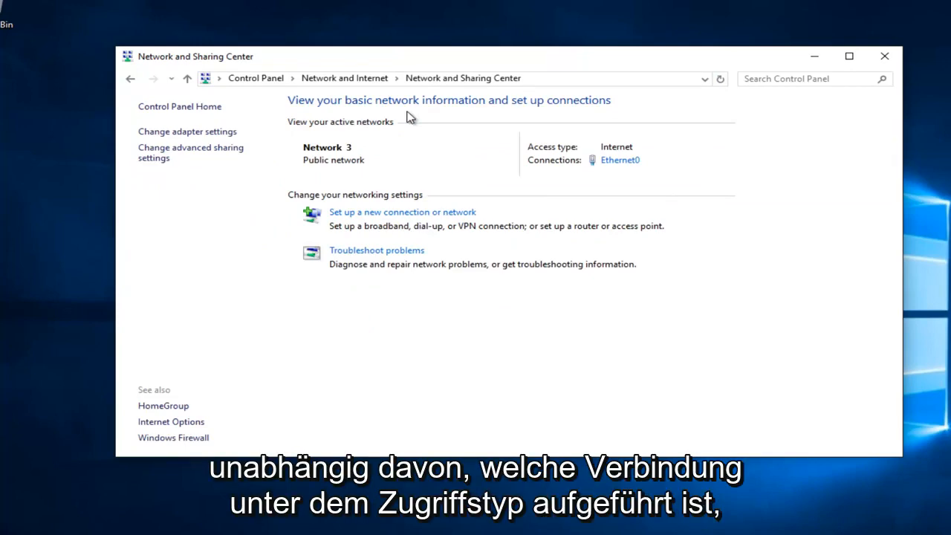
{"action": "mouse_move", "coordinate": [611, 172]}
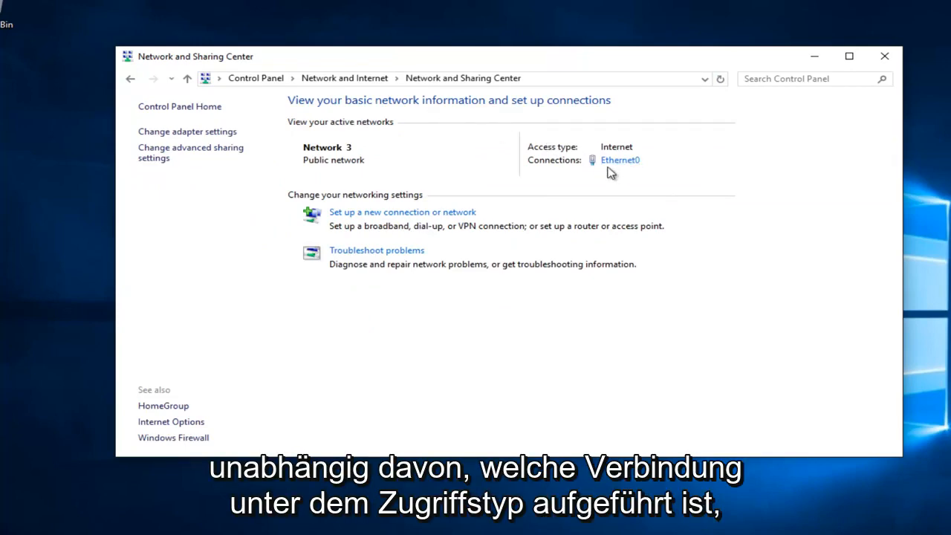
{"action": "mouse_move", "coordinate": [620, 164]}
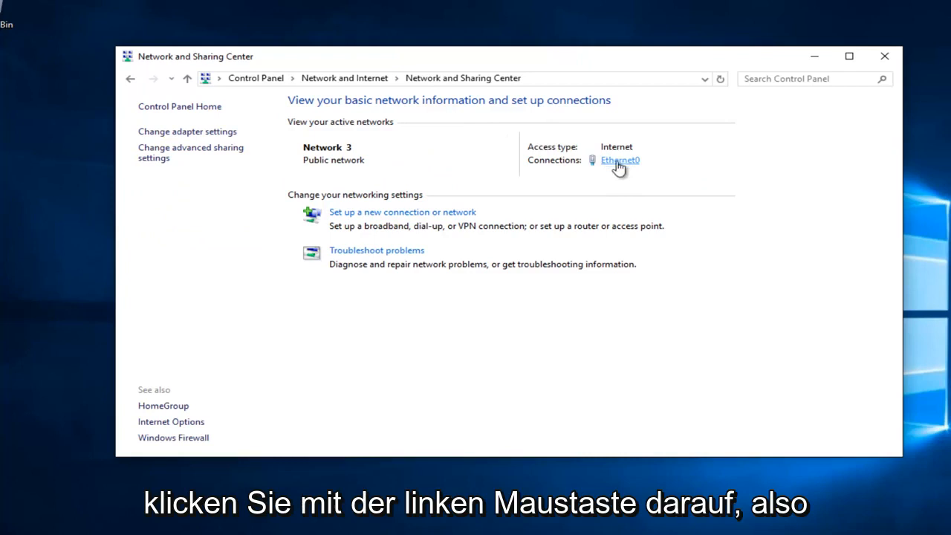
- Open Ethernet0 properties and the Internet Protocol Version 4 (TCP/IPv4) settings
{"action": "left_click", "coordinate": [620, 160]}
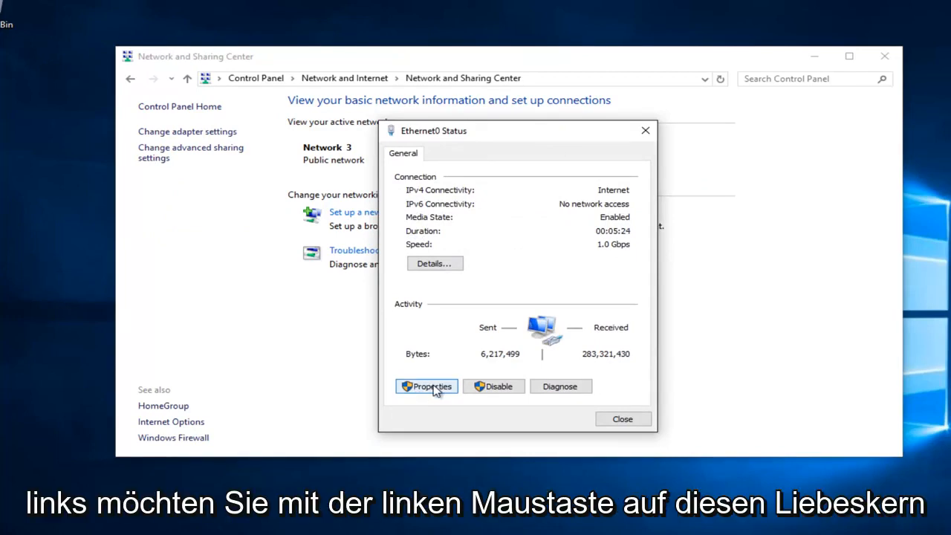
{"action": "left_click", "coordinate": [426, 386]}
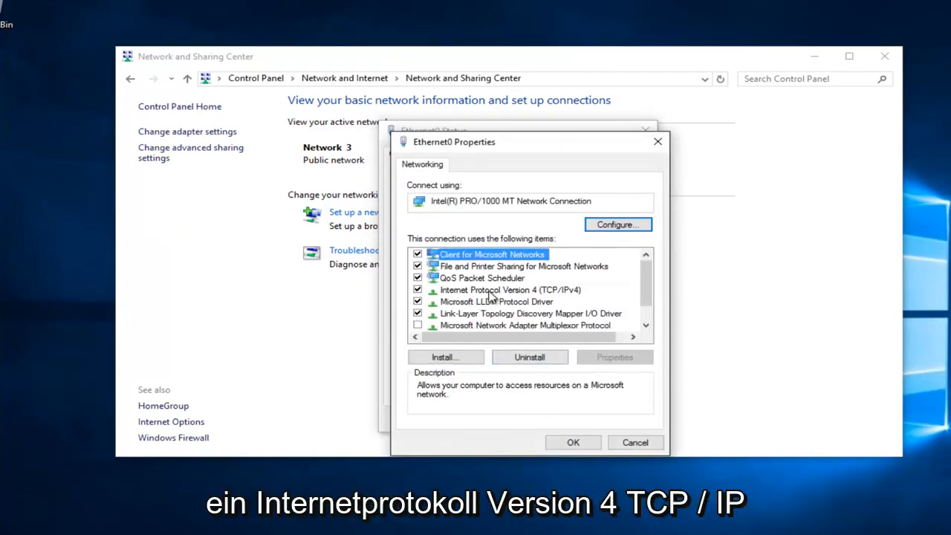
{"action": "mouse_move", "coordinate": [561, 297]}
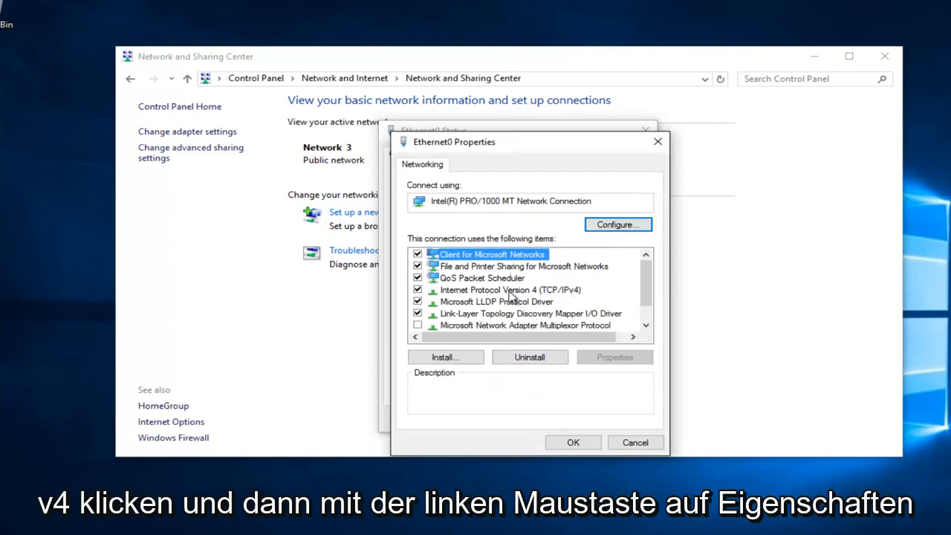
{"action": "left_click", "coordinate": [510, 290]}
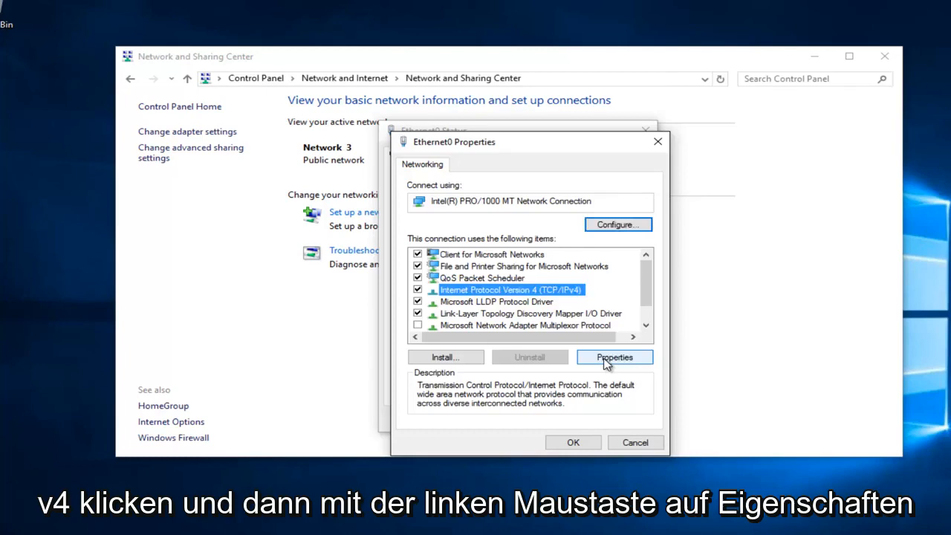
{"action": "left_click", "coordinate": [614, 357]}
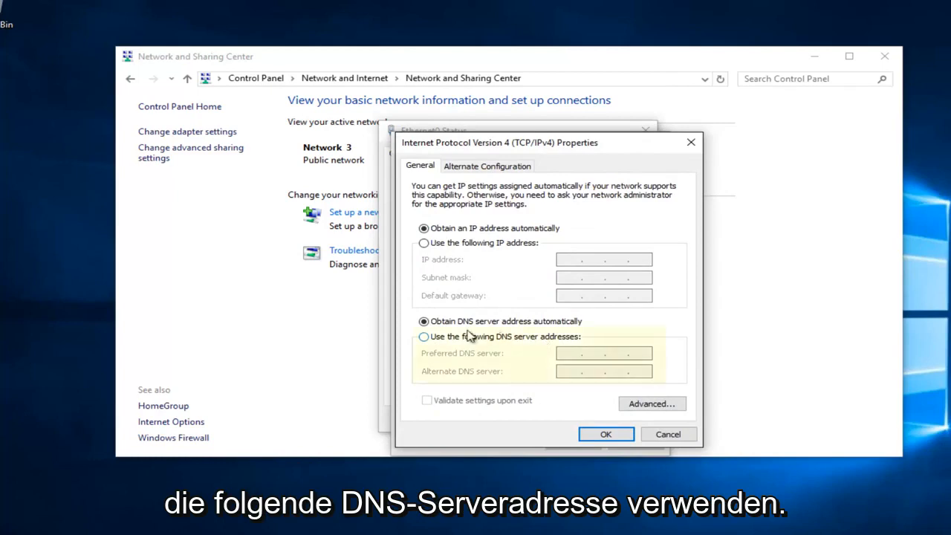
- Switch to manual DNS addresses and enter preferred 8.8.8.8 and alternate 8.8.4.4
{"action": "left_click", "coordinate": [423, 336]}
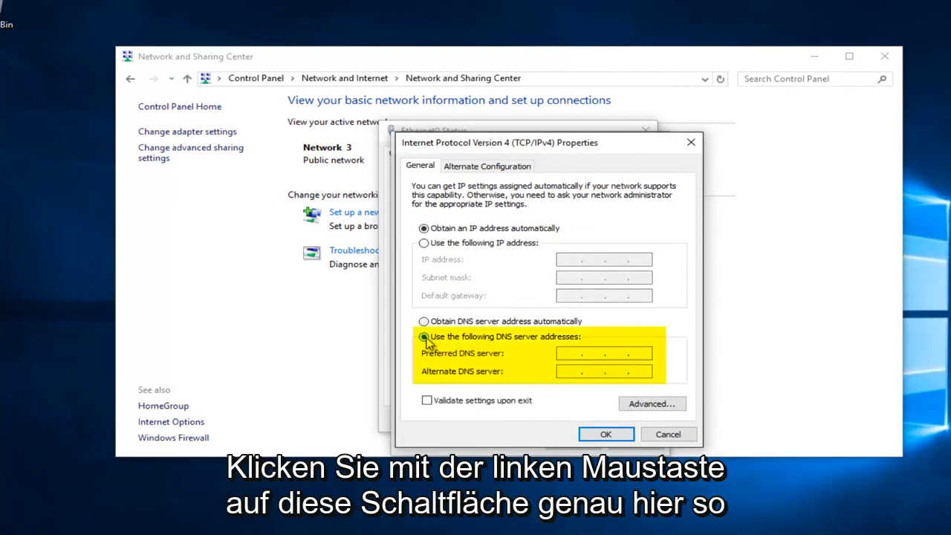
{"action": "left_click", "coordinate": [424, 336]}
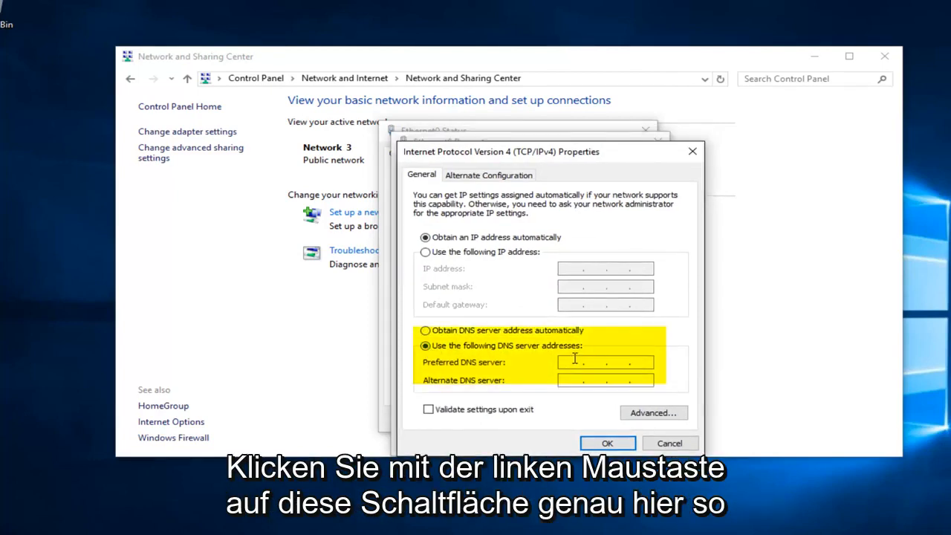
{"action": "type", "text": "8.8.4.4"}
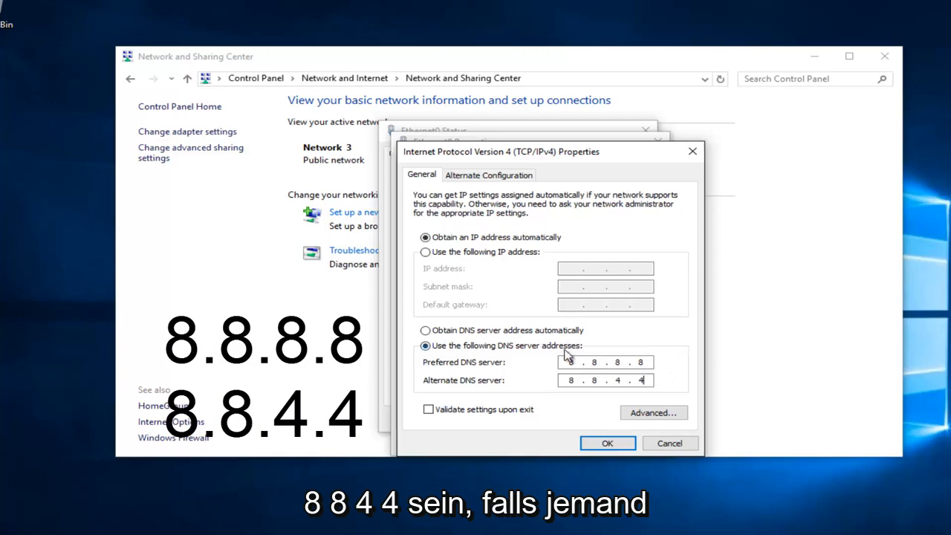
{"action": "mouse_move", "coordinate": [504, 360]}
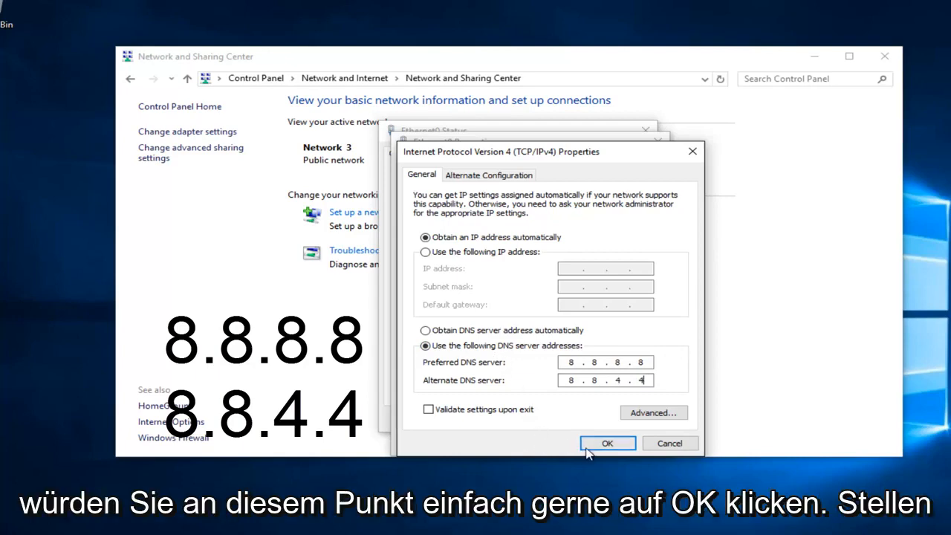
- Confirm the IPv4 DNS settings with OK and close Ethernet0 Properties
{"action": "left_click", "coordinate": [607, 443]}
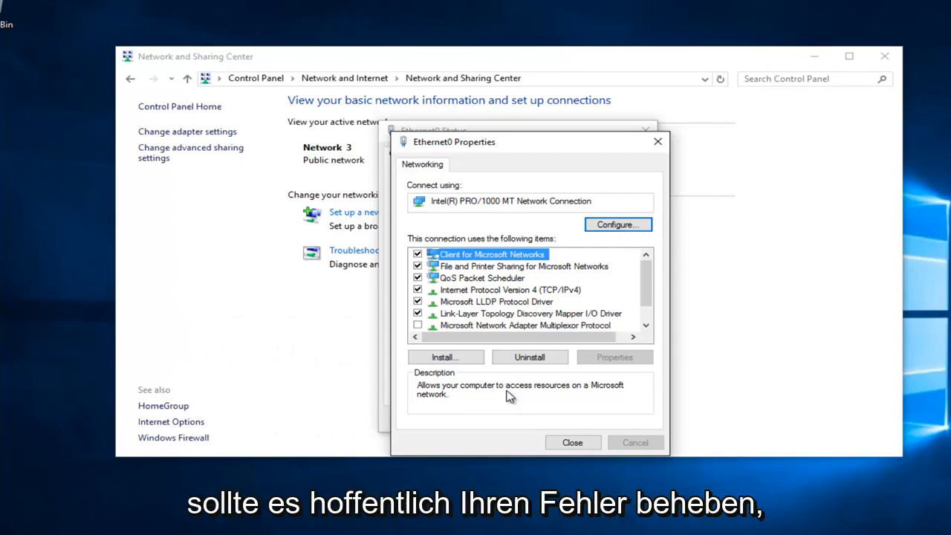
{"action": "mouse_move", "coordinate": [847, 247]}
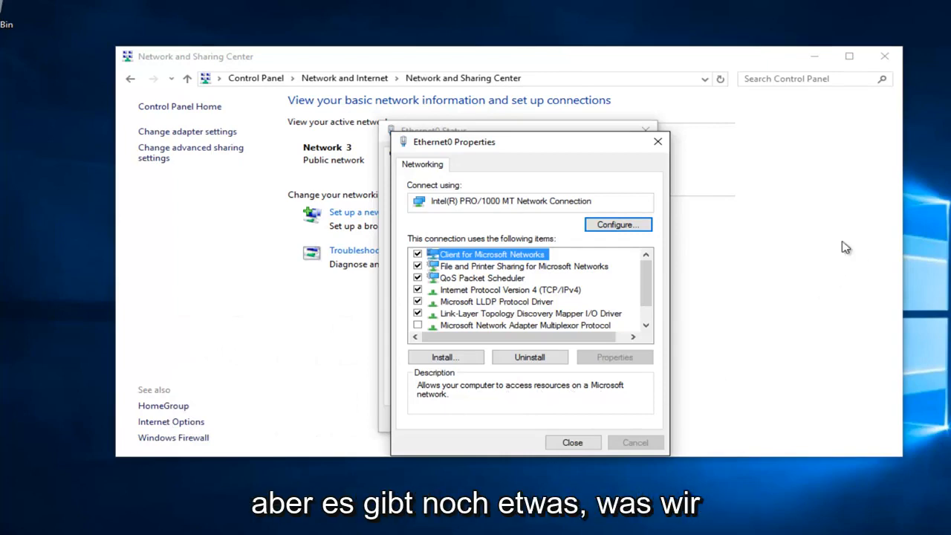
{"action": "left_click", "coordinate": [572, 442]}
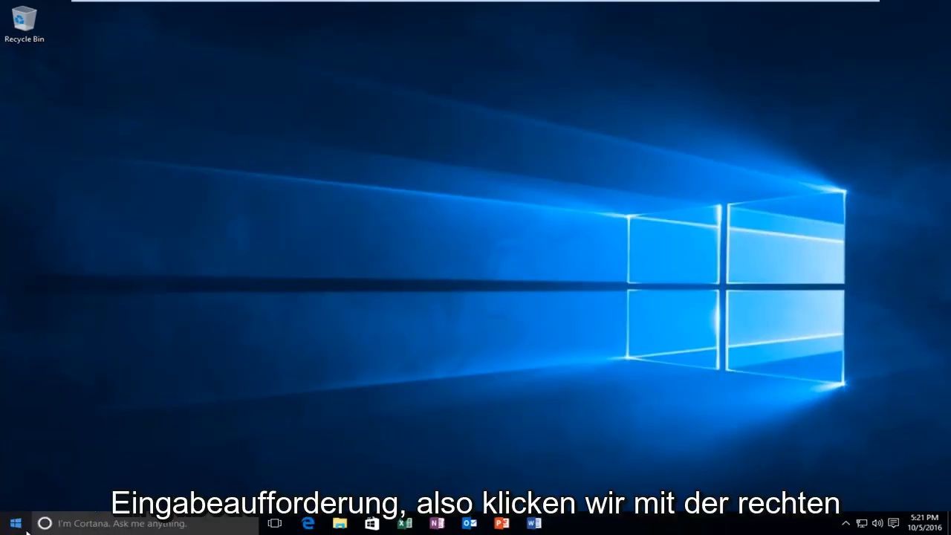
- Launch Command Prompt (Admin) from the Start button menu, approving User Account Control
{"action": "right_click", "coordinate": [15, 523]}
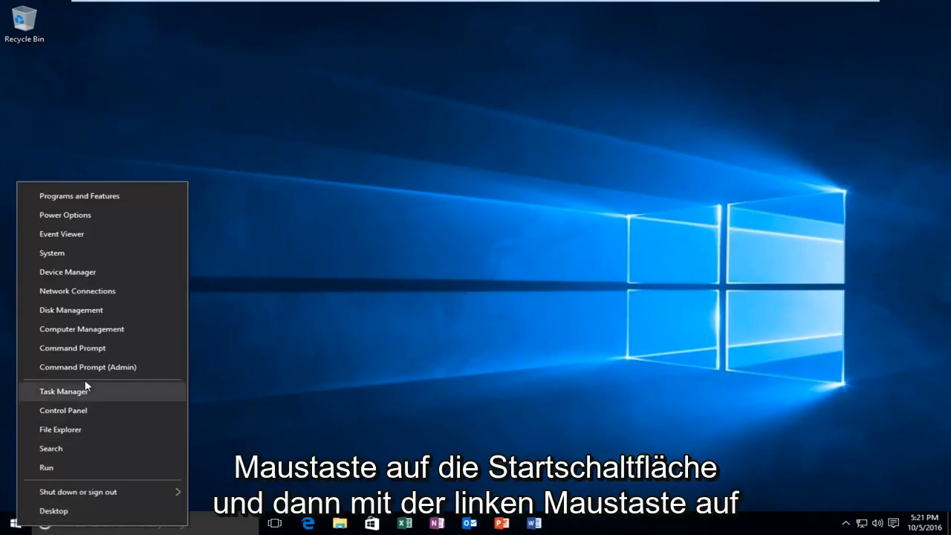
{"action": "mouse_move", "coordinate": [88, 367]}
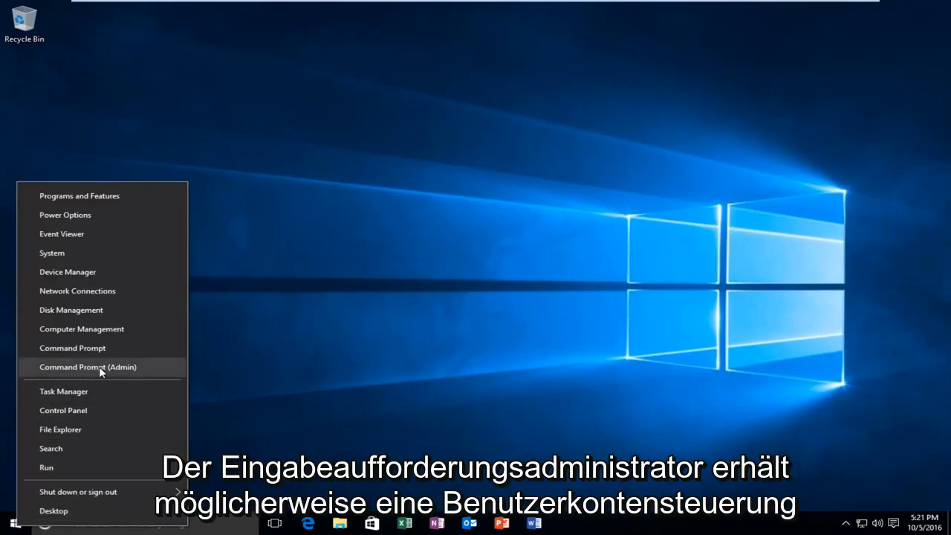
{"action": "left_click", "coordinate": [87, 367]}
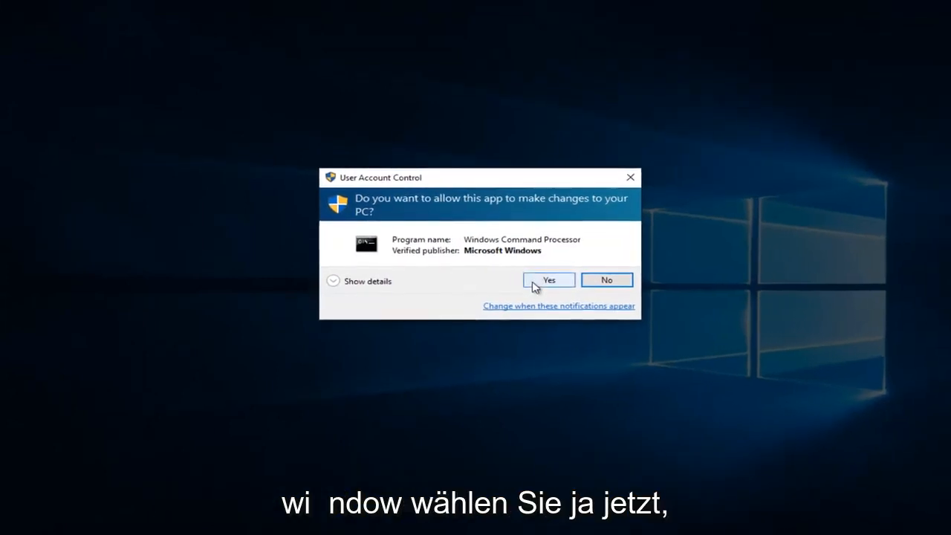
{"action": "left_click", "coordinate": [548, 280]}
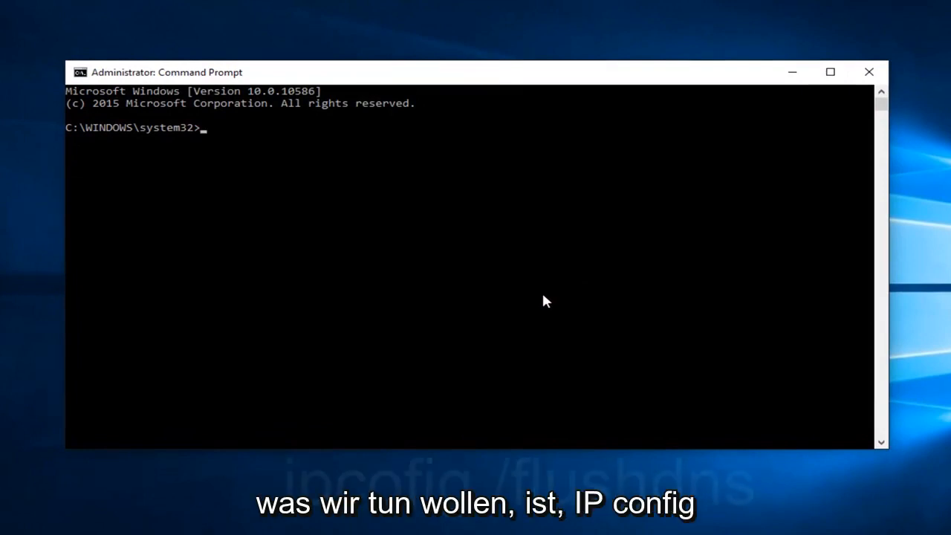
- Run 'ipconfig /flushdns' to clear the DNS resolver cache
{"action": "type", "text": "ipconfig"}
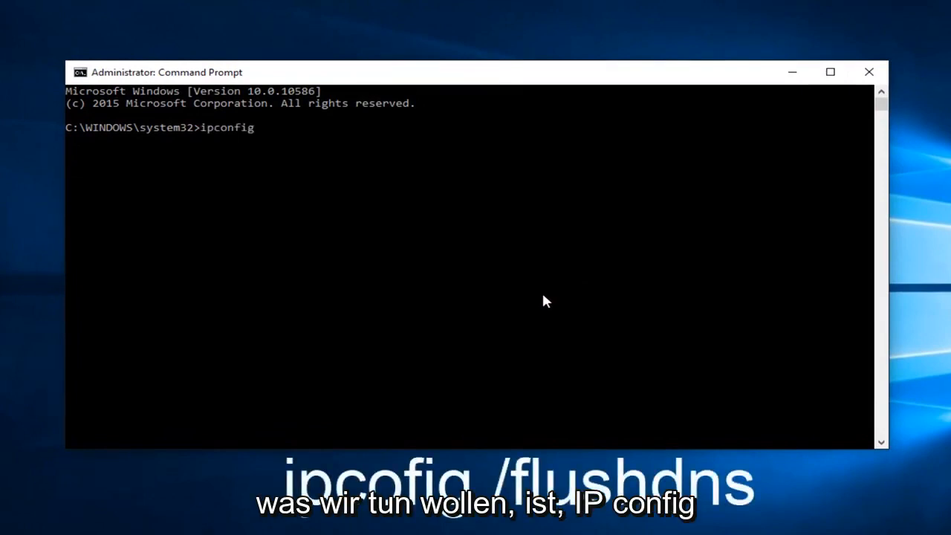
{"action": "type", "text": "/"}
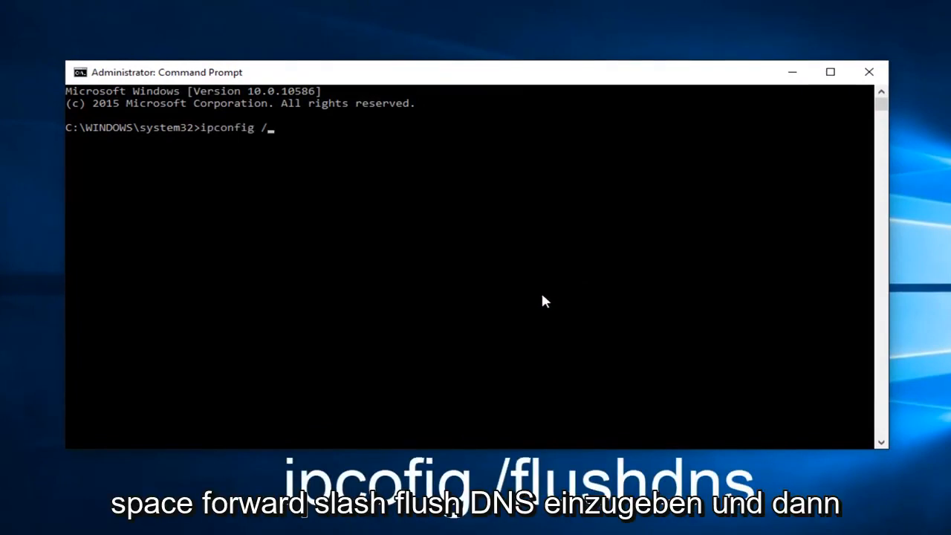
{"action": "type", "text": "flushd"}
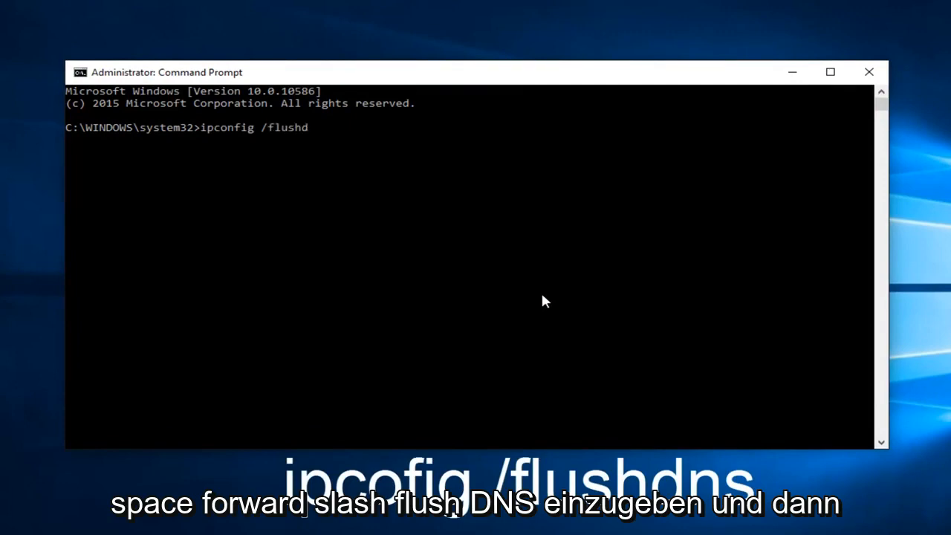
{"action": "type", "text": "ns"}
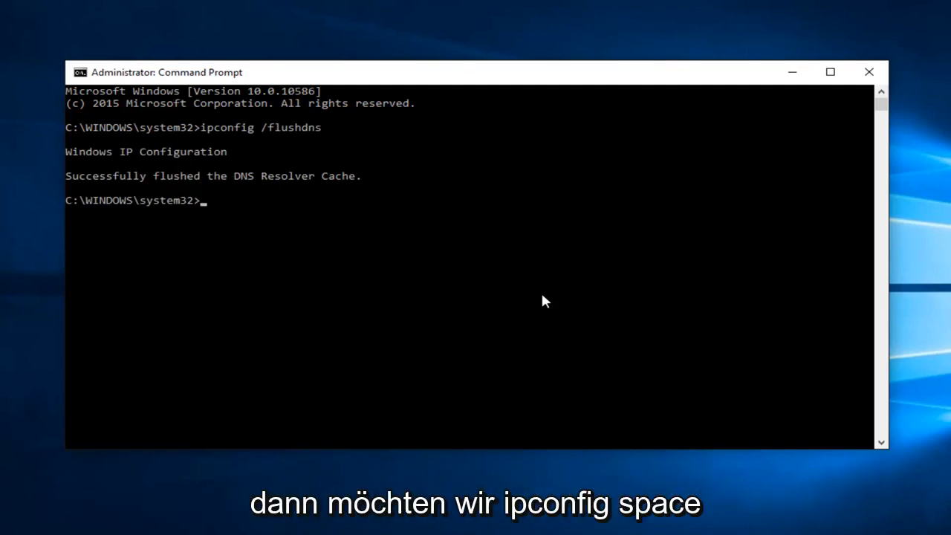
- Run 'ipconfig /renew' and close the Command Prompt window afterwards
{"action": "type", "text": "ipconfig /"}
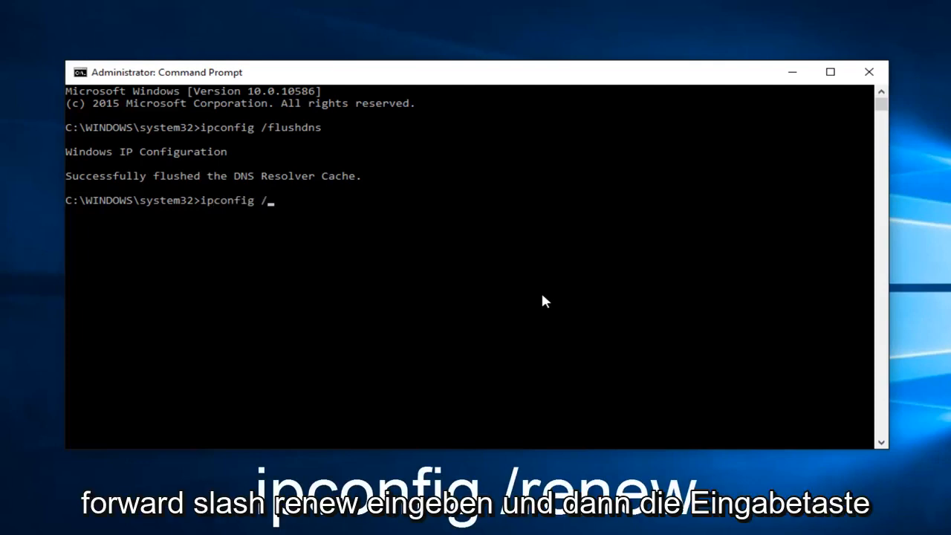
{"action": "type", "text": "renew"}
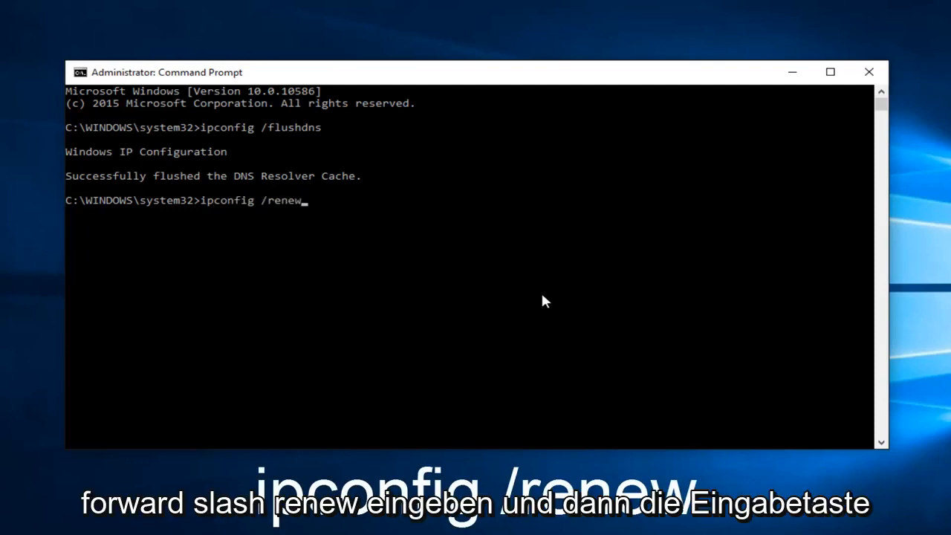
{"action": "key", "text": "Return"}
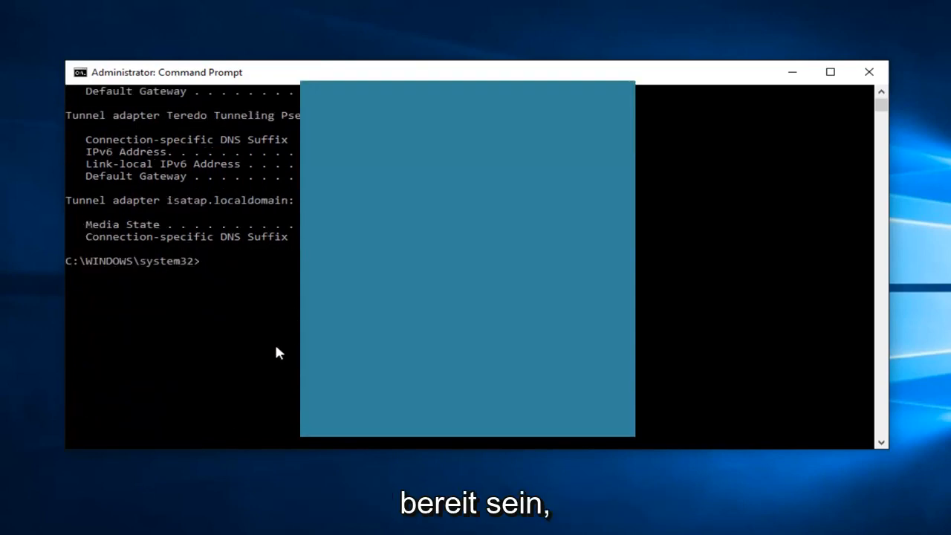
{"action": "mouse_move", "coordinate": [868, 76]}
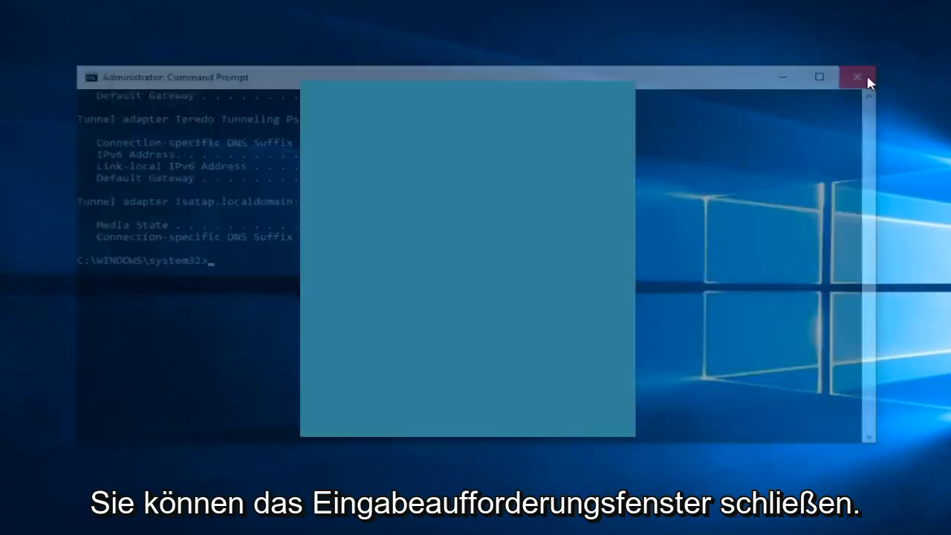
{"action": "left_click", "coordinate": [858, 76]}
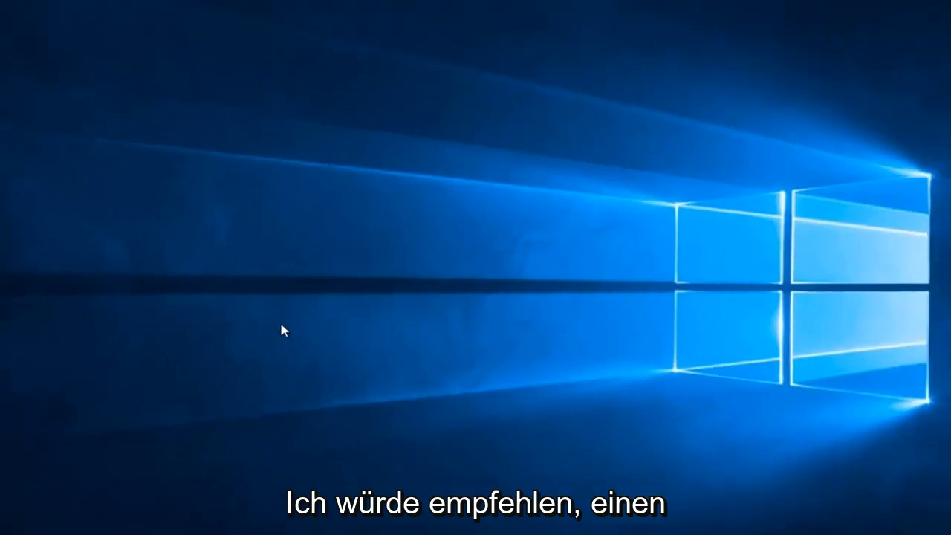